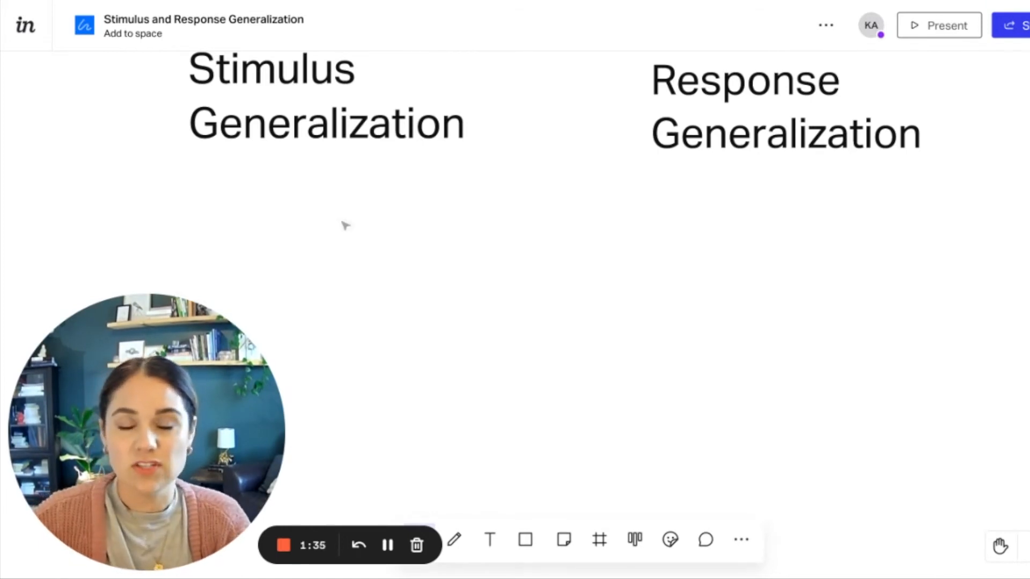
pyautogui.moveTo(489, 539)
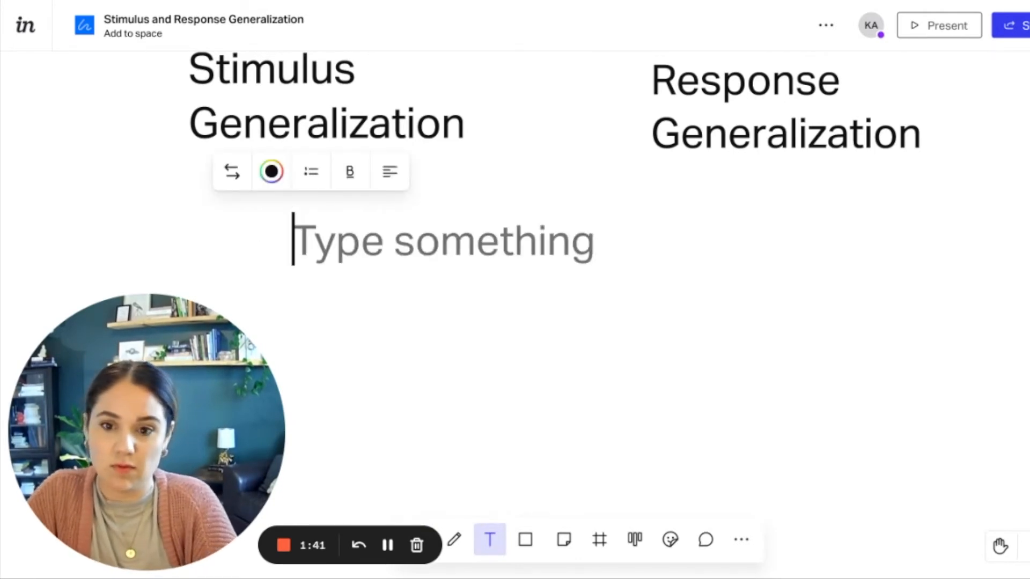
# Add greeting text Hi, (wave), What's up and a Hello! box under Stimulus Generalization
pyautogui.write('Hi')
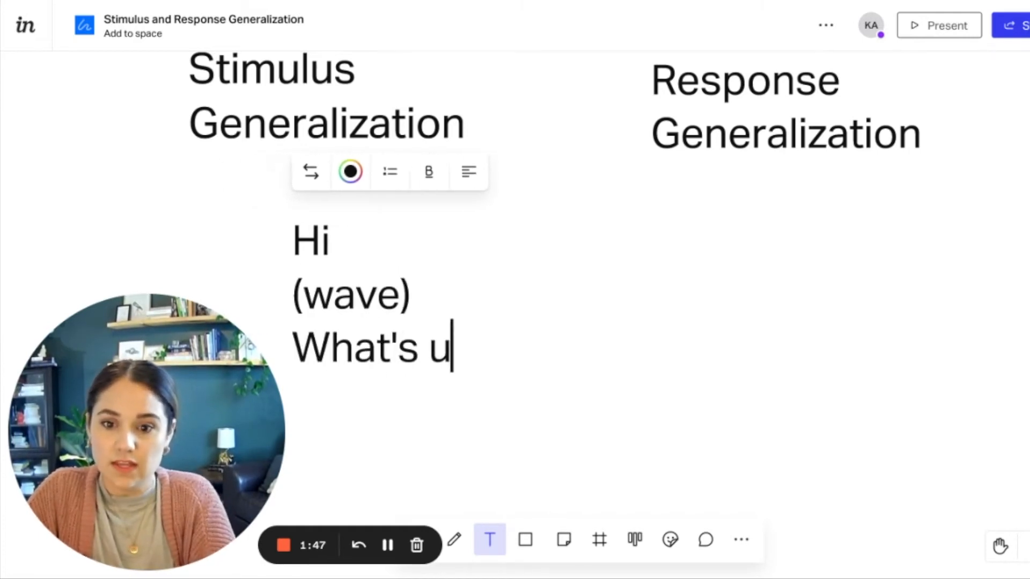
pyautogui.write('p')
pyautogui.write('Hello!')
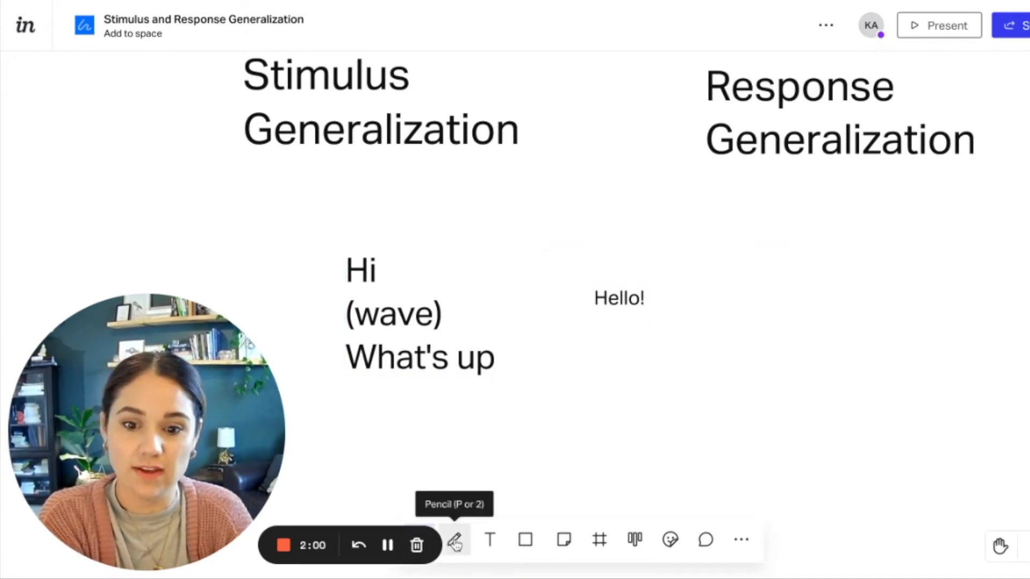
# Sketch three pencil strokes linking Hi, (wave) and What's up to Hello!
pyautogui.click(455, 540)
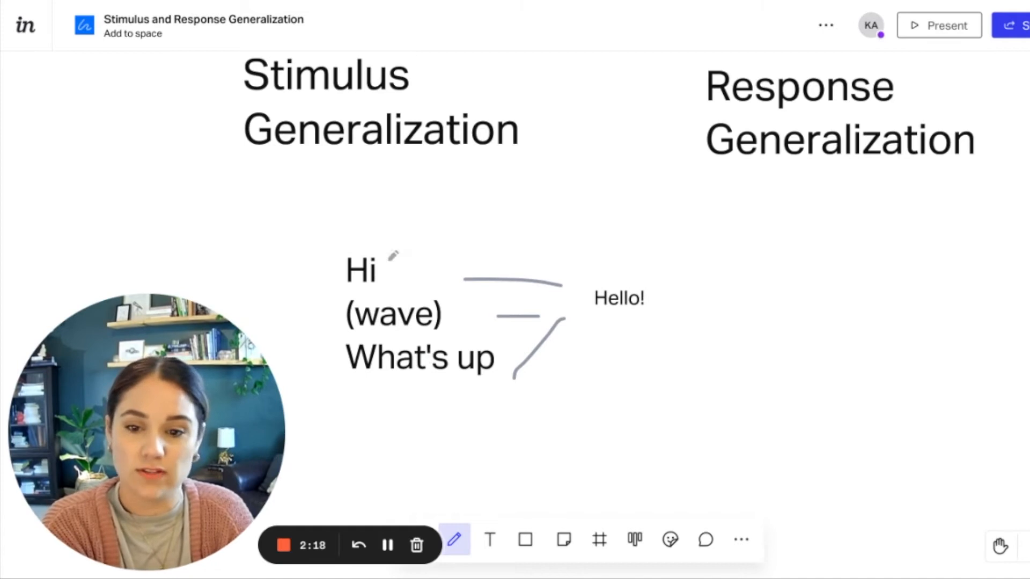
pyautogui.moveTo(430, 391)
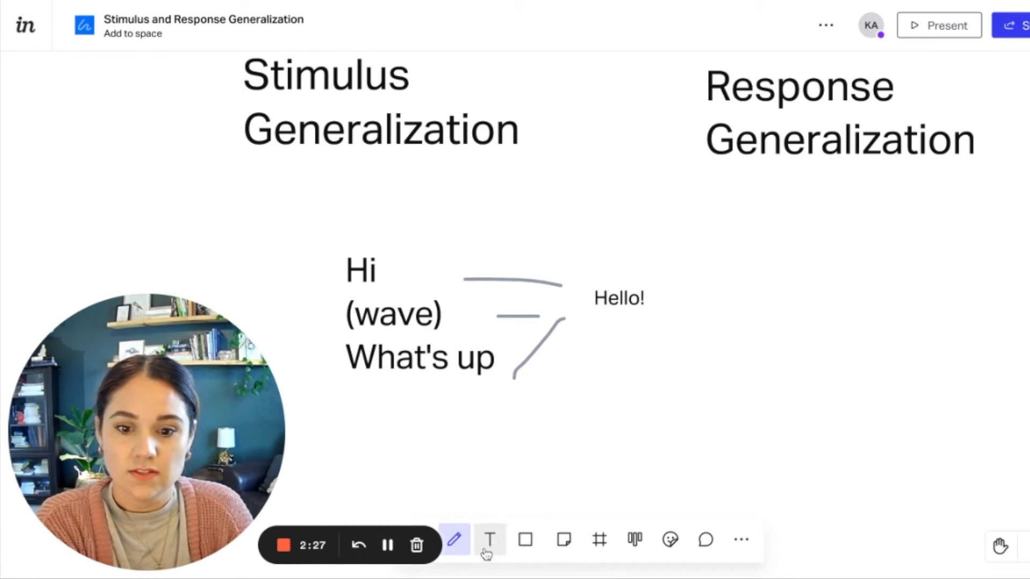
# Edit the text so Someone says Hi fans out to Wave, What's up and Hello!
pyautogui.click(489, 540)
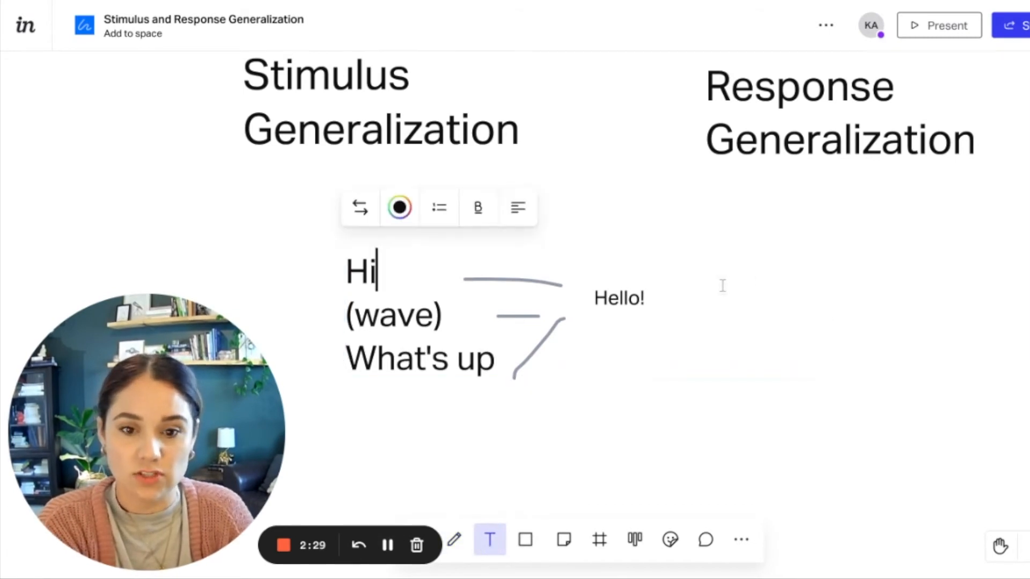
pyautogui.click(618, 297)
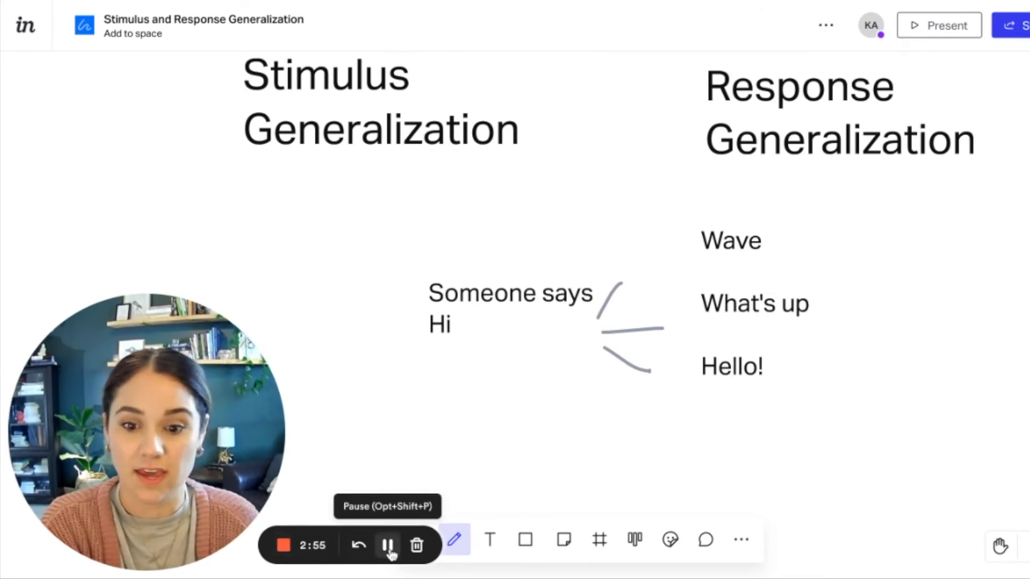
pyautogui.moveTo(526, 539)
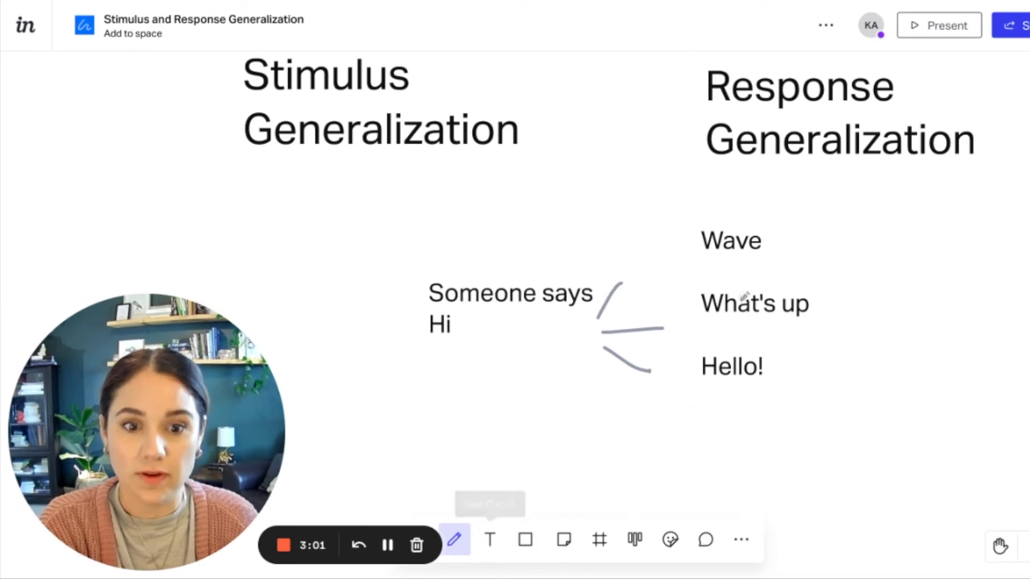
# Rewrite the example as Someone says open it branching to Open a bag of chips, open door, open box
pyautogui.click(489, 540)
pyautogui.write('O')
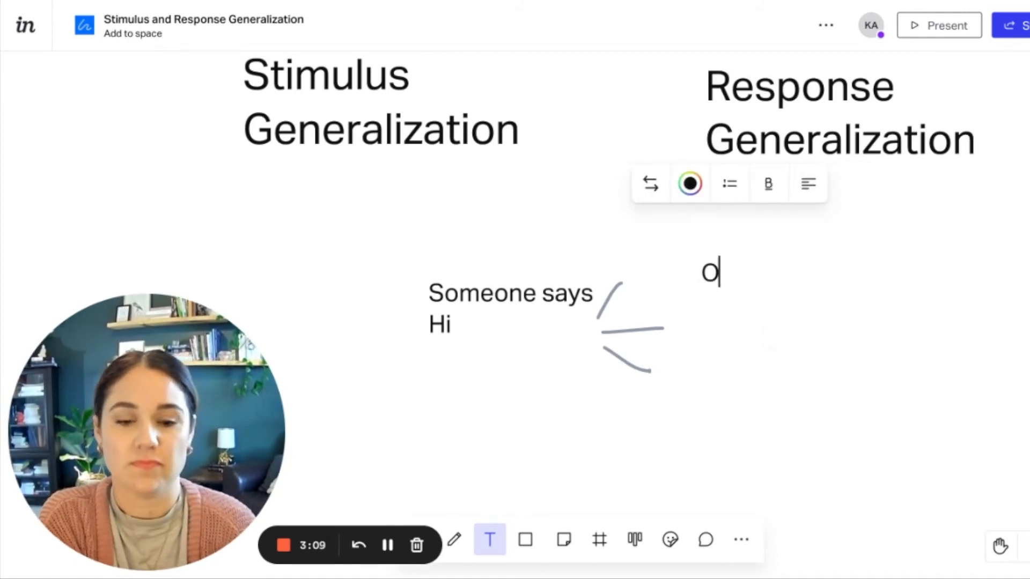
pyautogui.write('pen a bag of chis')
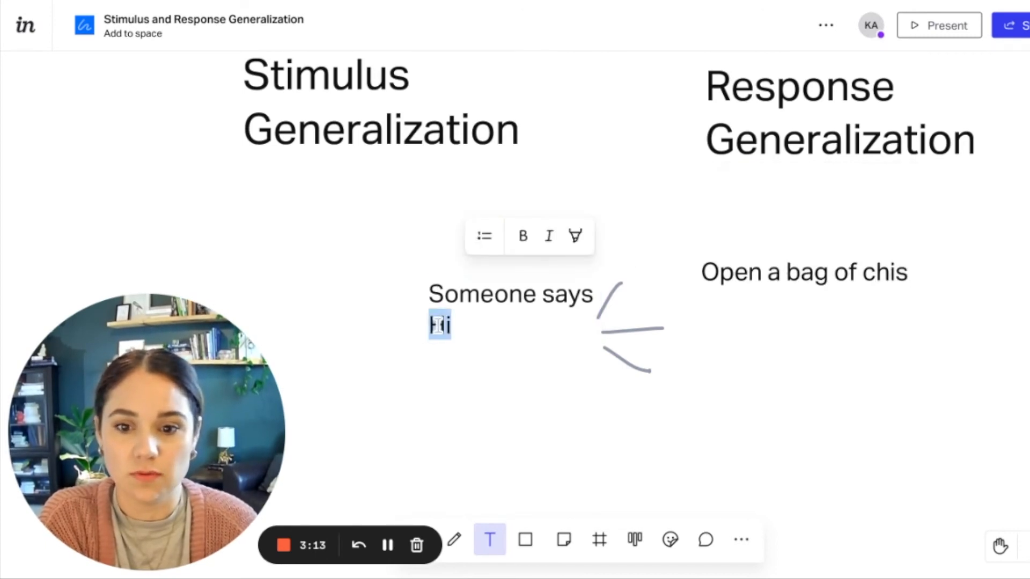
pyautogui.write('open it')
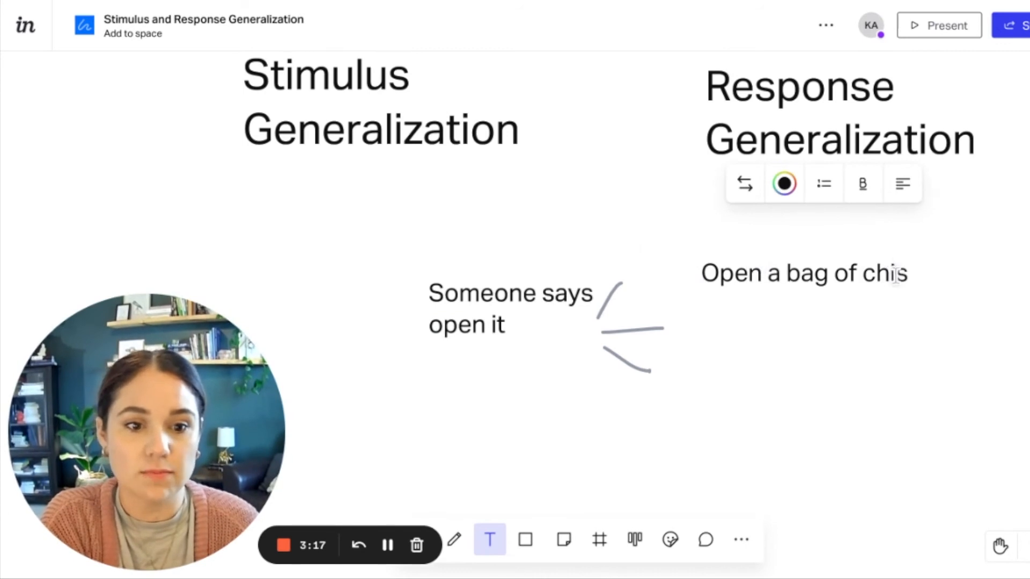
pyautogui.write('p')
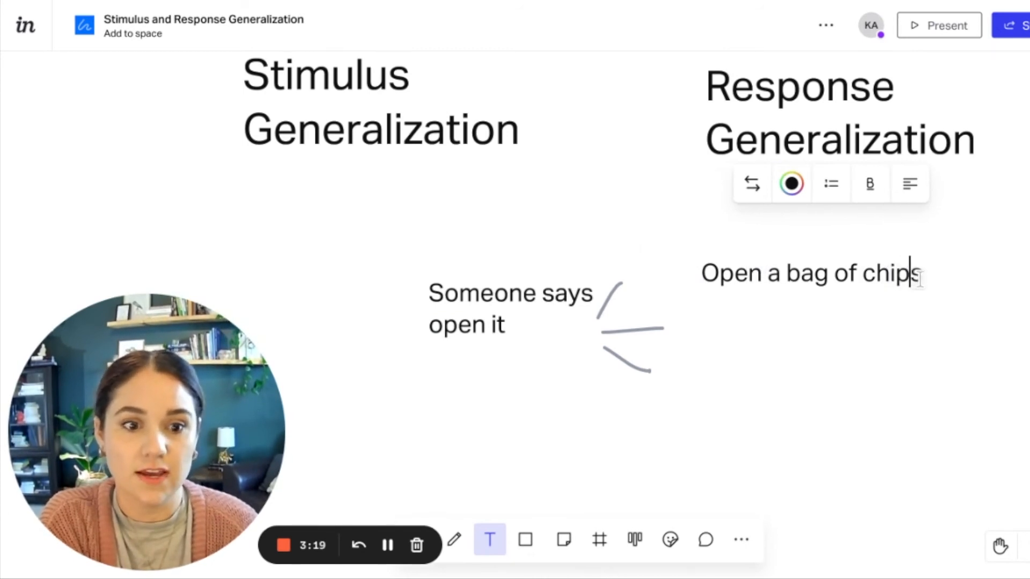
pyautogui.write('open door')
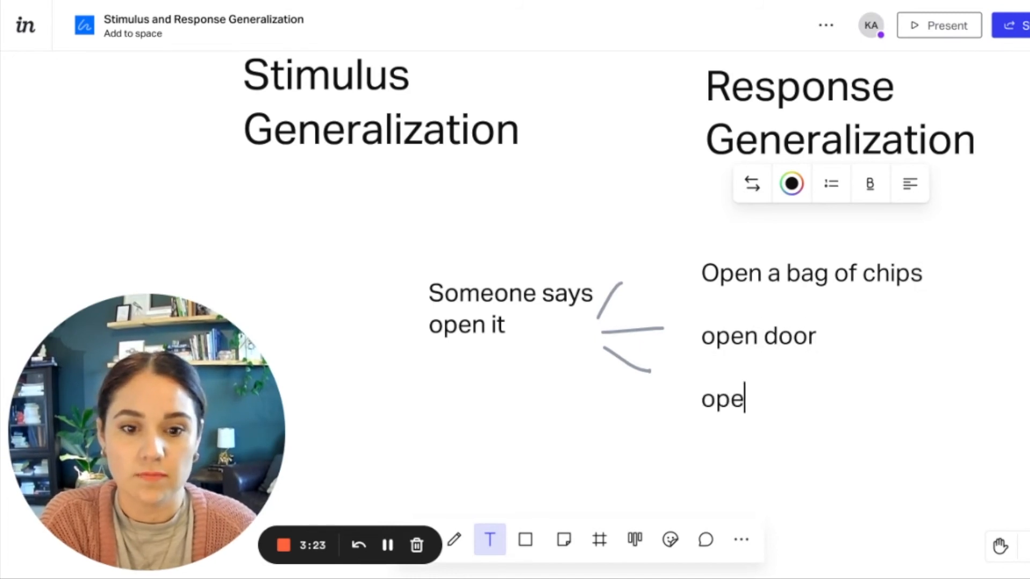
pyautogui.write('n box')
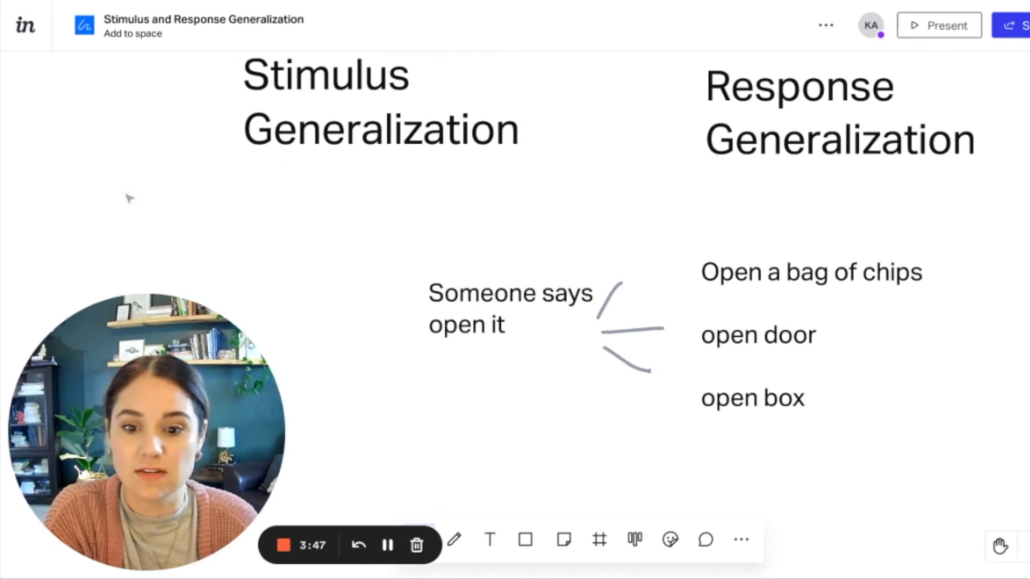
# Write many under Stimulus Generalization and Alt-drag a copy under Response Generalization
pyautogui.click(489, 540)
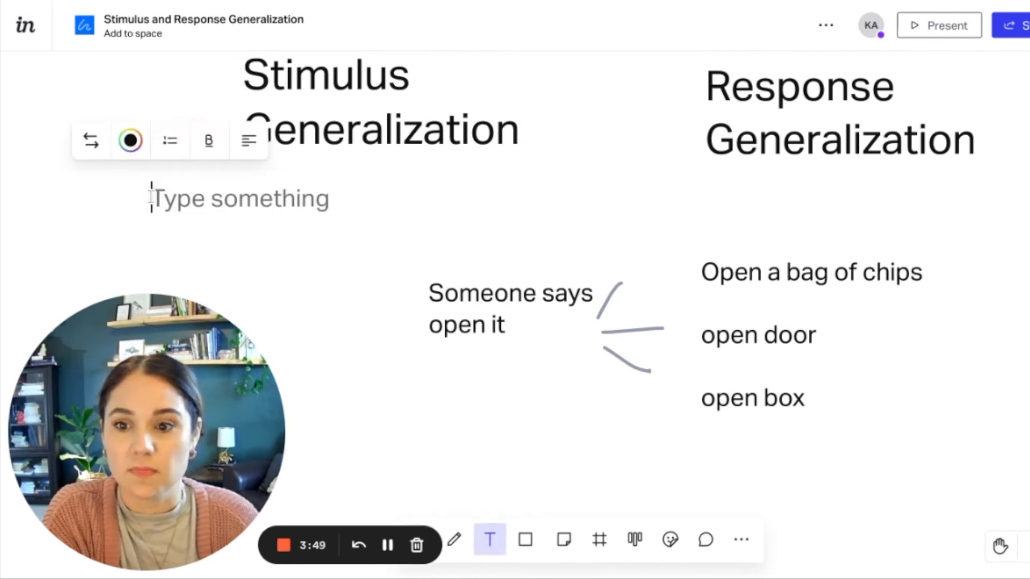
pyautogui.write('many')
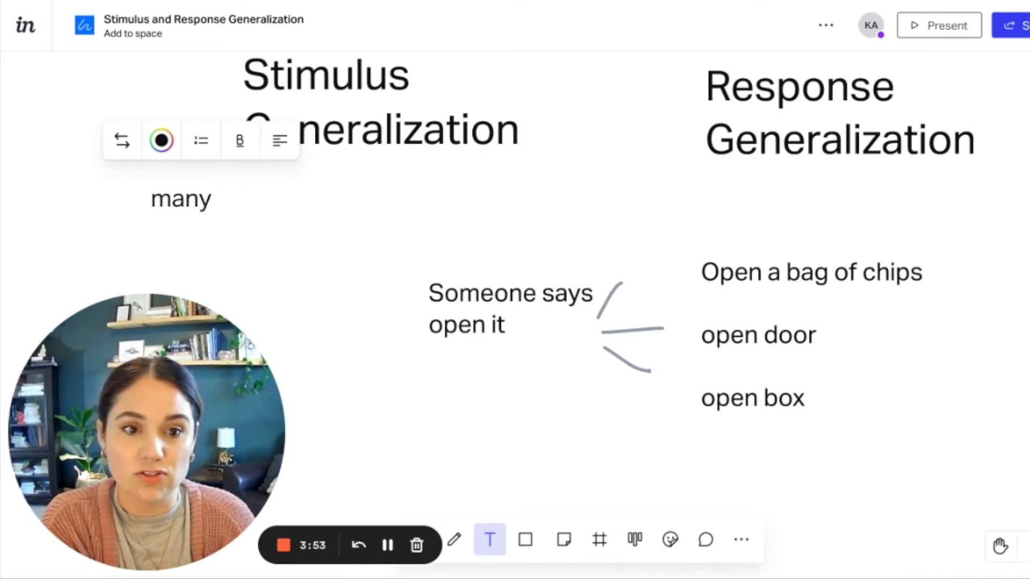
pyautogui.click(180, 197)
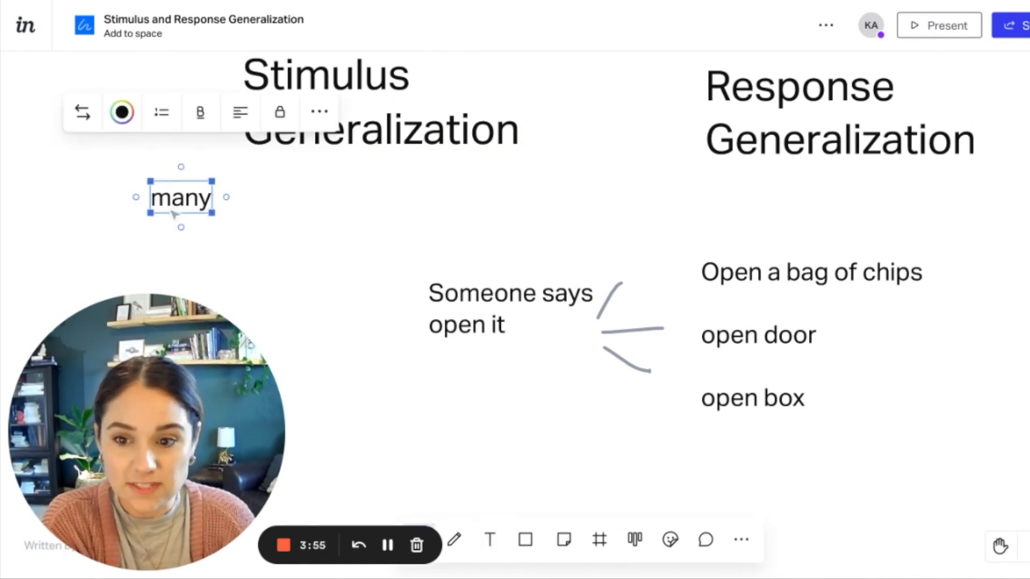
pyautogui.moveTo(180, 198); pyautogui.dragTo(960, 210)
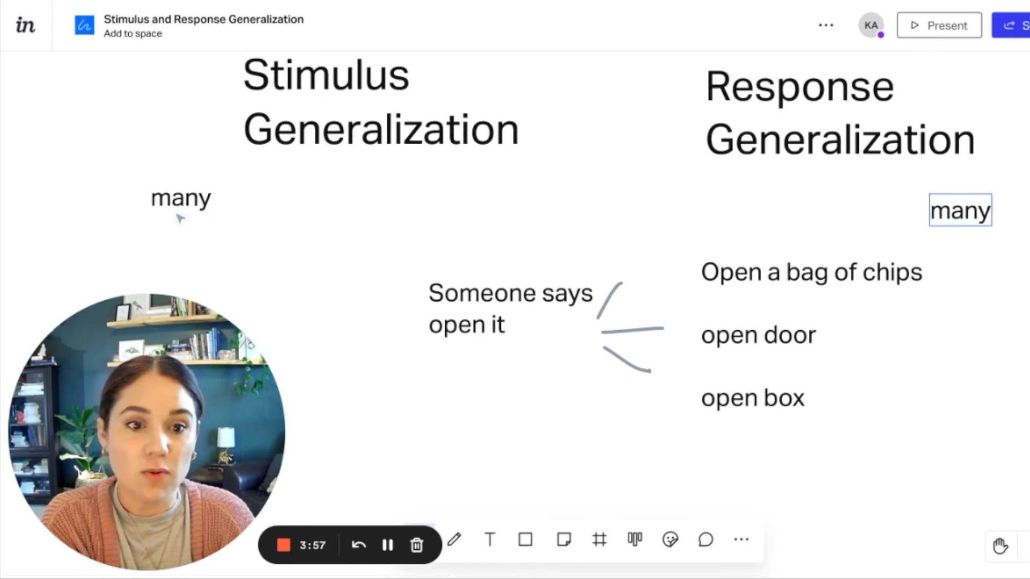
pyautogui.doubleClick(959, 211)
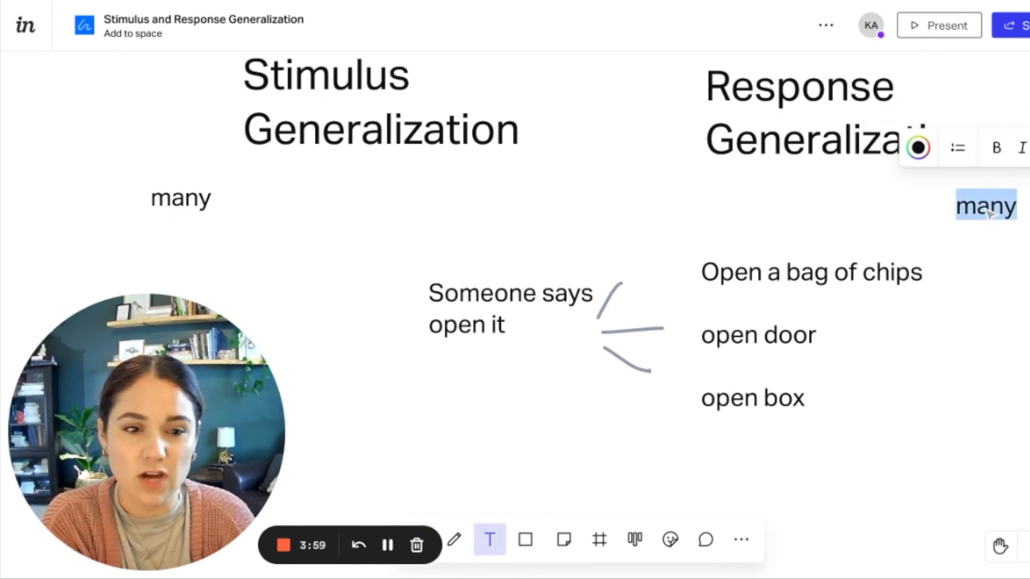